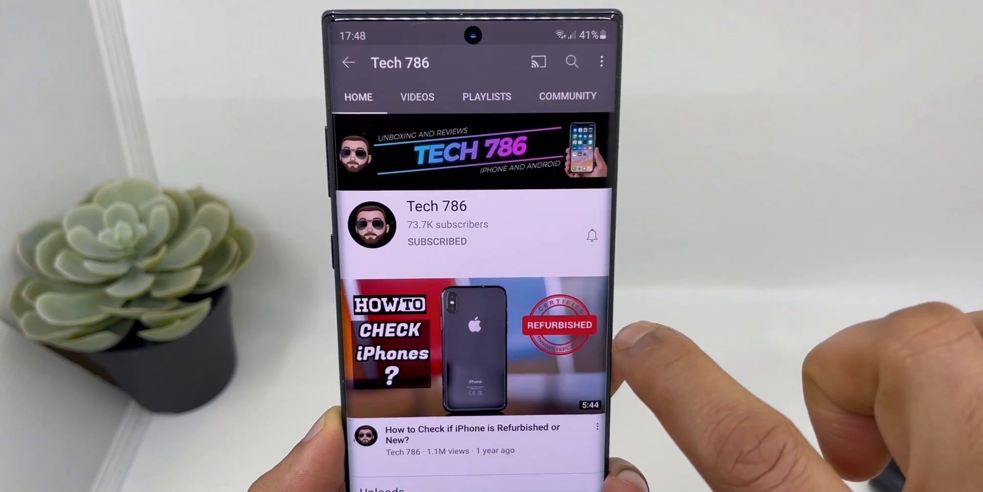
View the ReiBoot for Mac license prices via Buy Now and block the site's notification request.
left_click(593, 236)
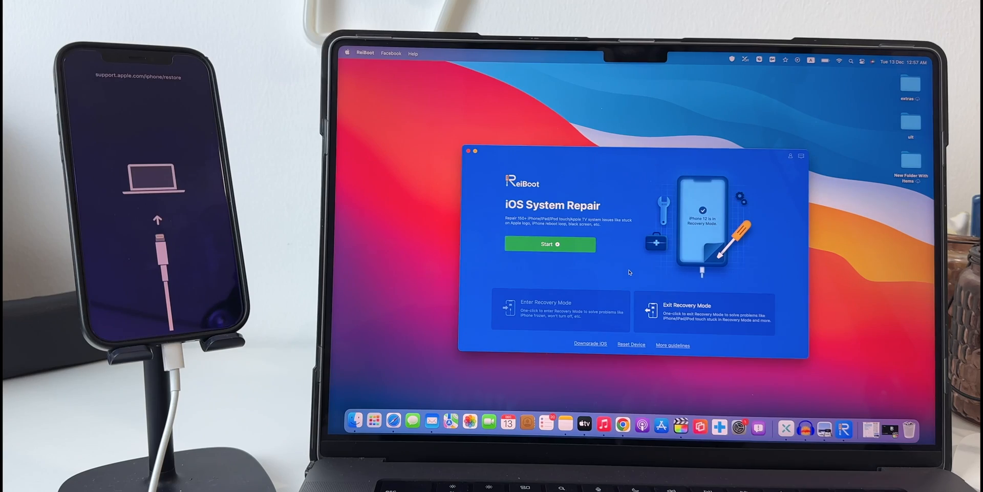
left_click(562, 310)
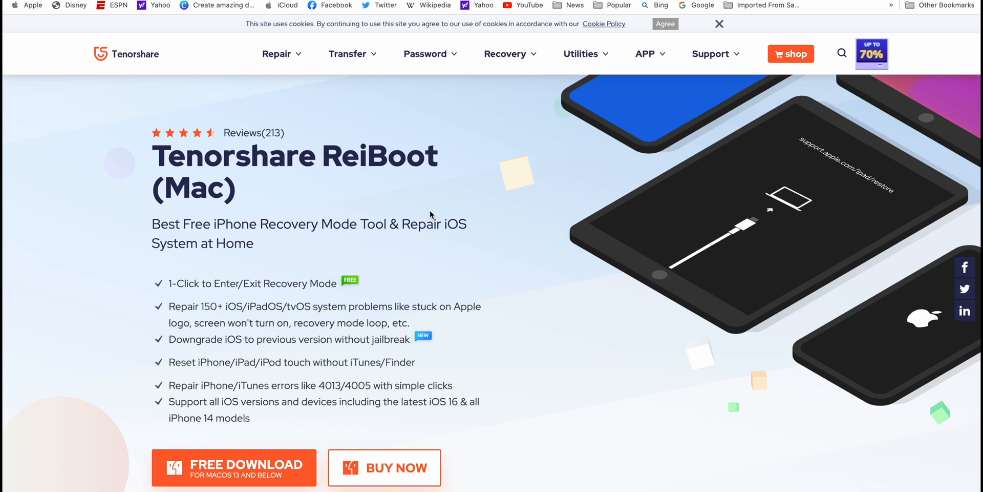
left_click(384, 468)
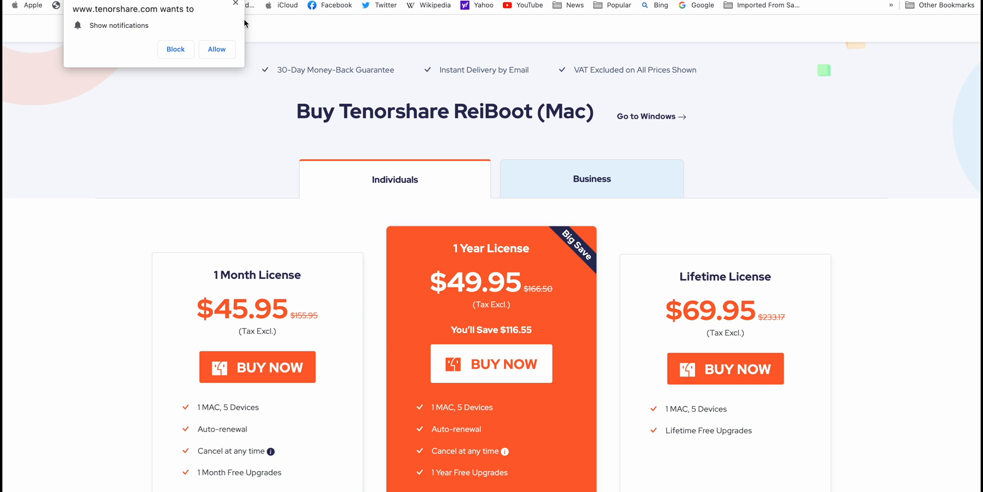
left_click(175, 49)
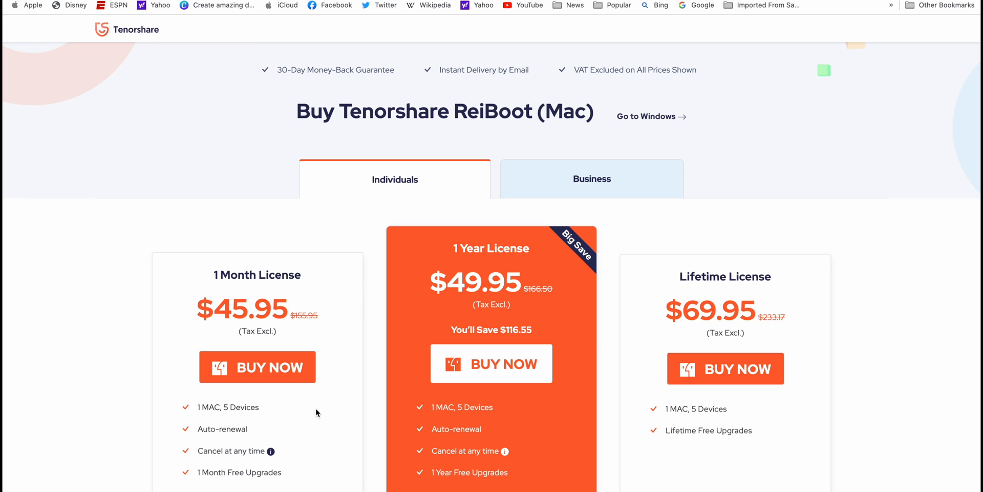
Browse the ReiBoot feature sections down to the Reset iPhone/iPad/iPod feature.
scroll("down", 3)
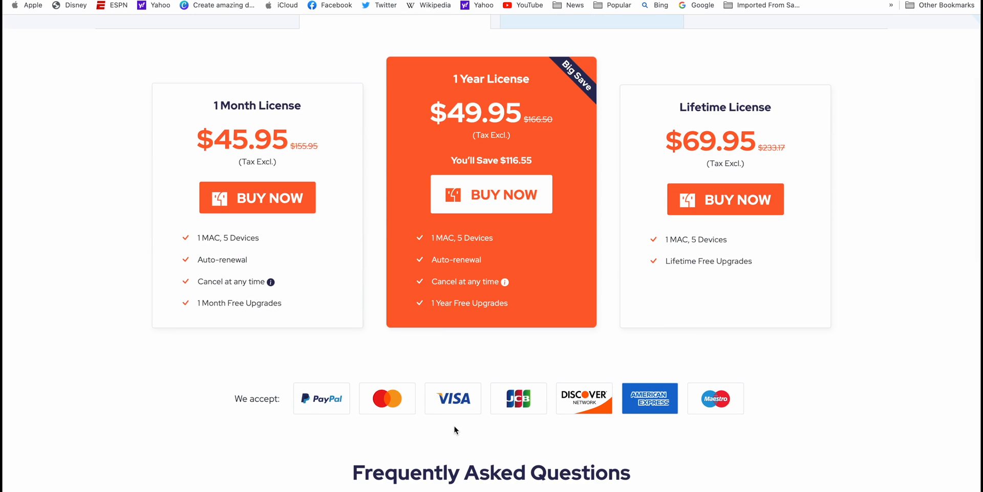
scroll("up", 3)
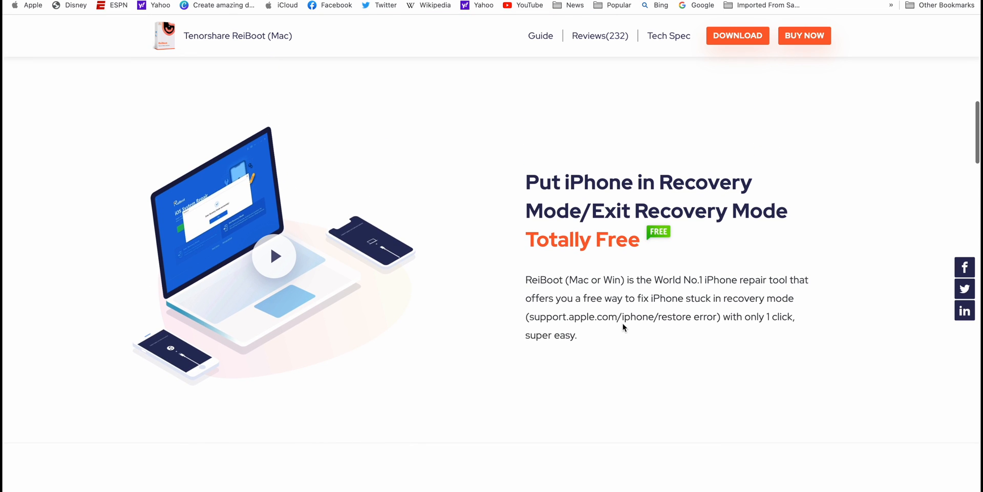
mouse_move(654, 239)
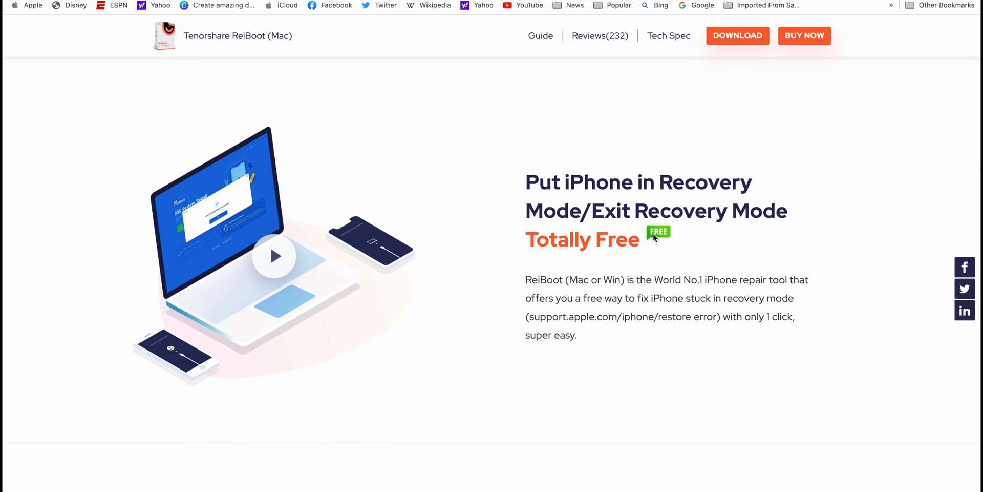
mouse_move(578, 314)
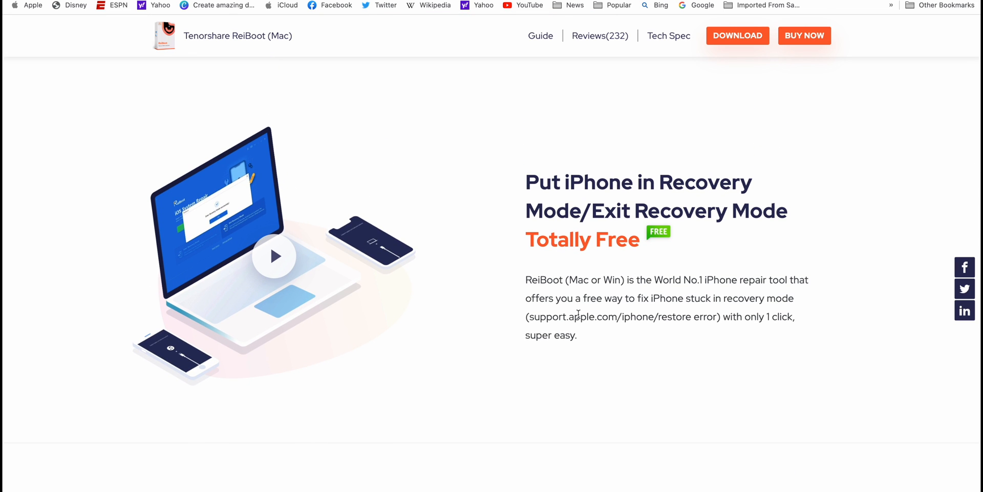
scroll("down", 3)
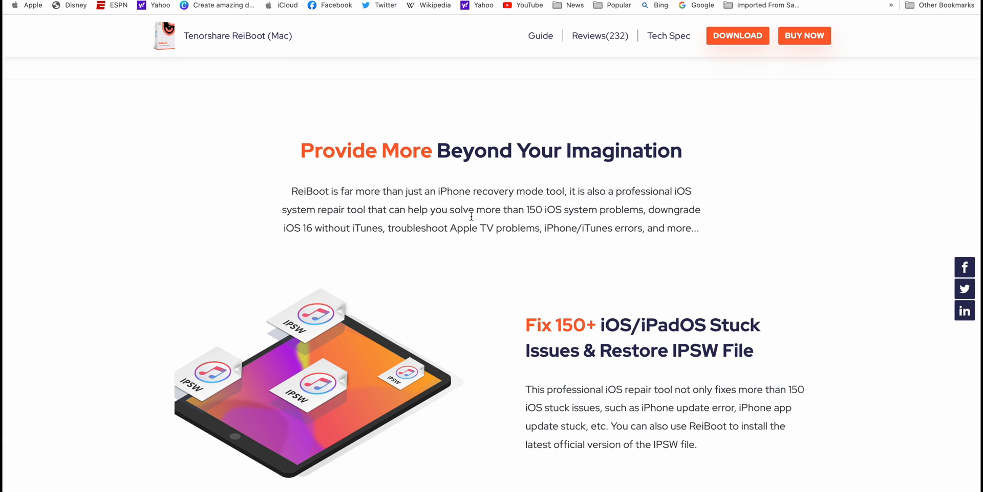
scroll("down", 3)
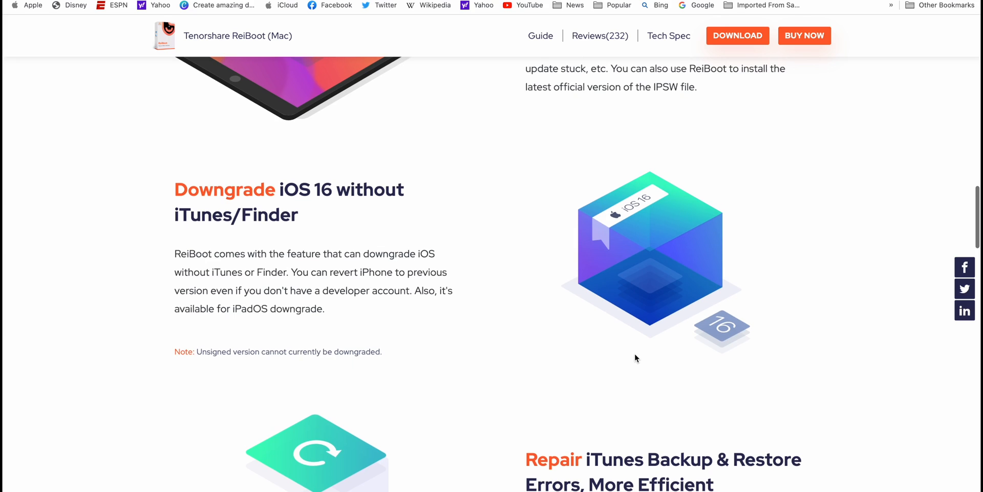
mouse_move(323, 393)
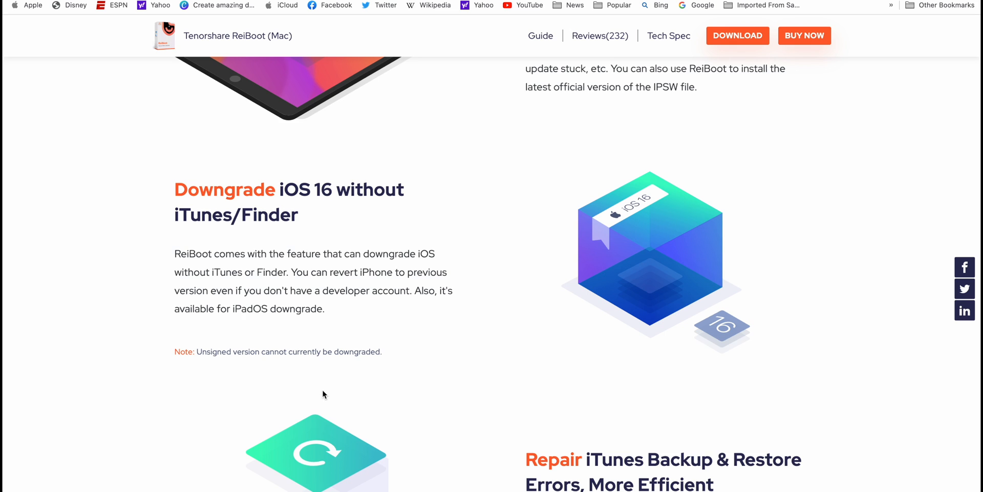
scroll("down", 3)
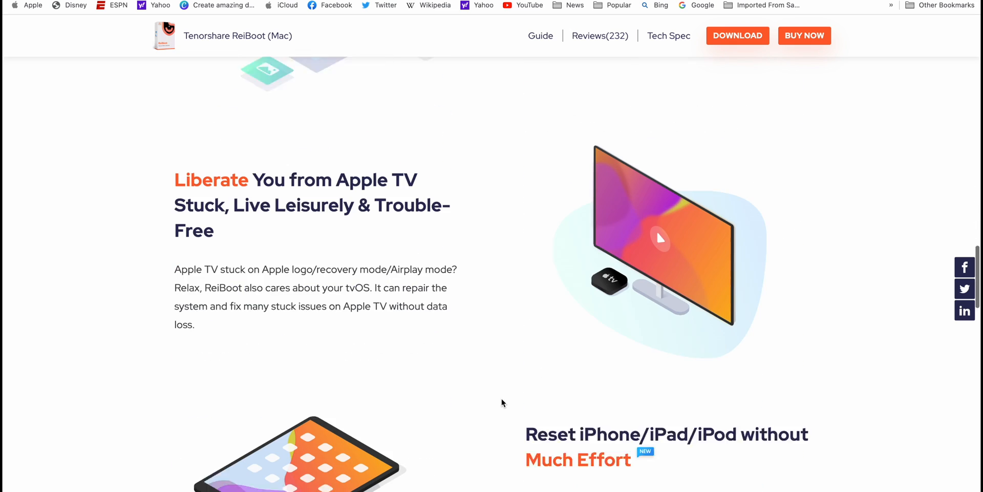
scroll("down", 3)
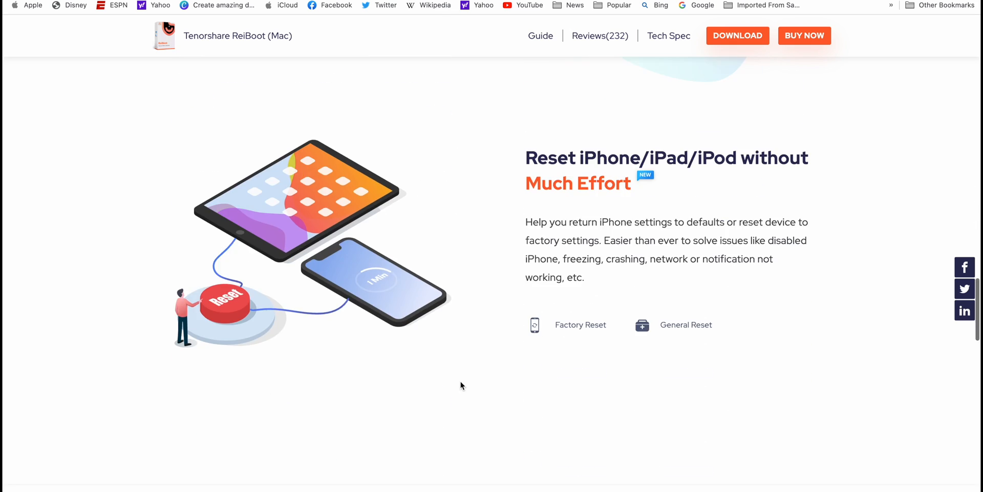
Switch through the stuck-scenario categories: screen stuck, iPhone errors, Apple driver errors and update problems.
scroll("down", 3)
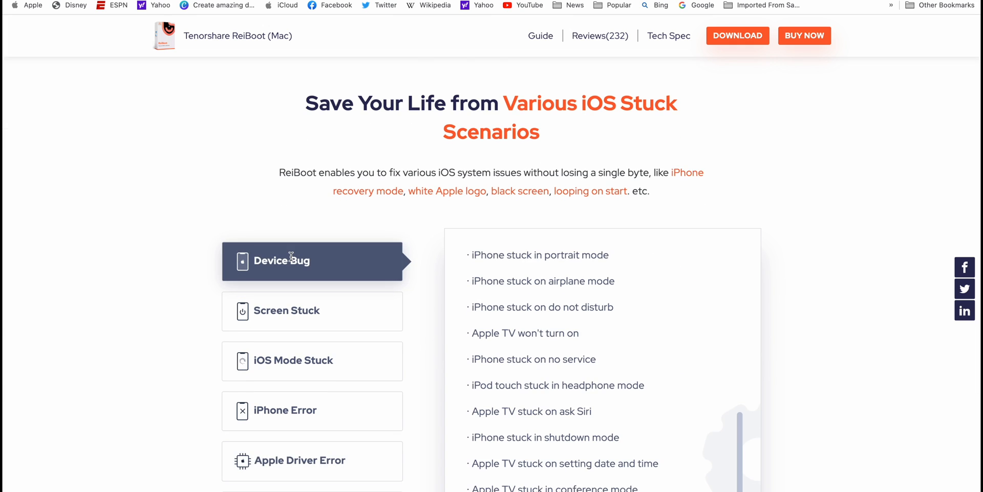
left_click(311, 311)
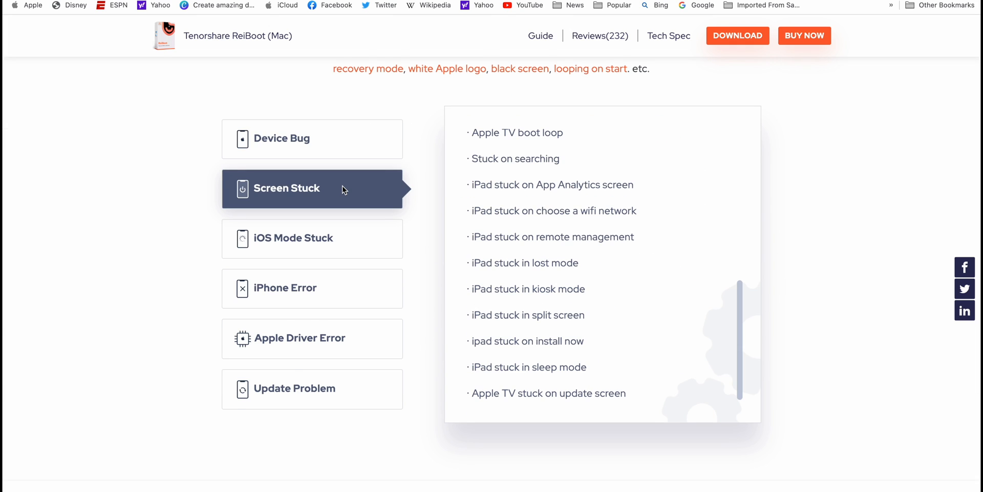
left_click(286, 288)
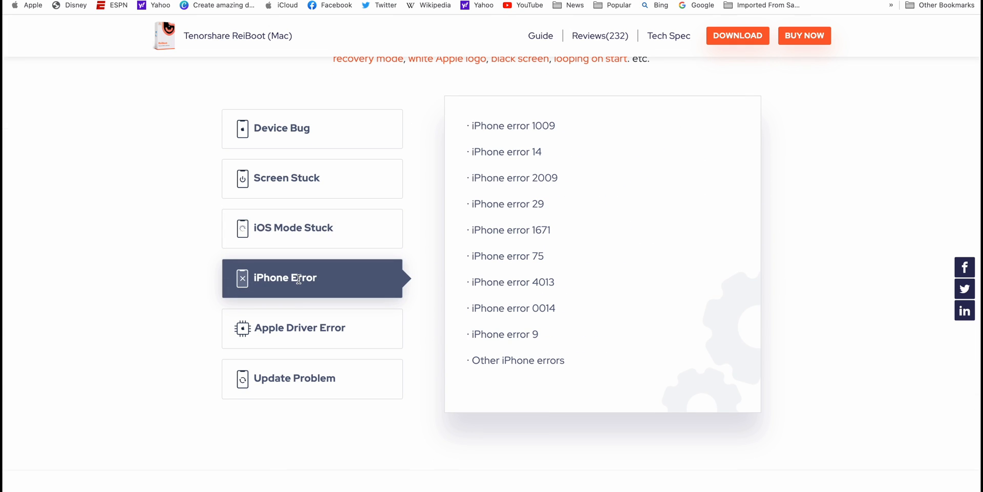
left_click(312, 328)
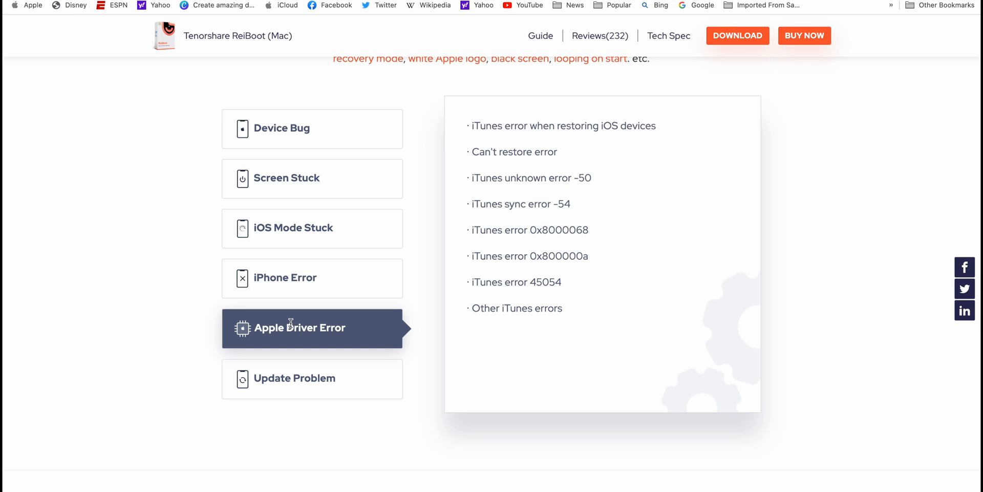
left_click(311, 378)
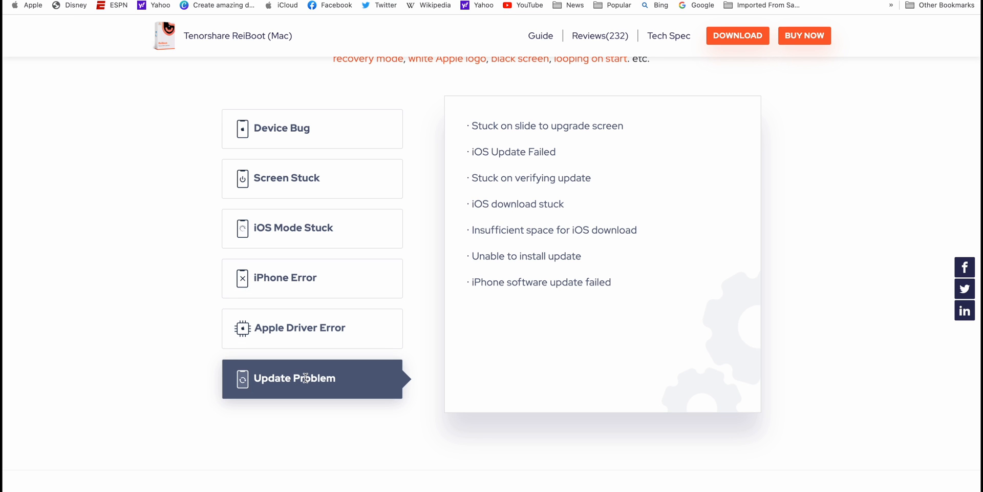
Download reiboot-mac.dmg with Free Download and drag Tenorshare ReiBoot into Applications.
scroll("up", 3)
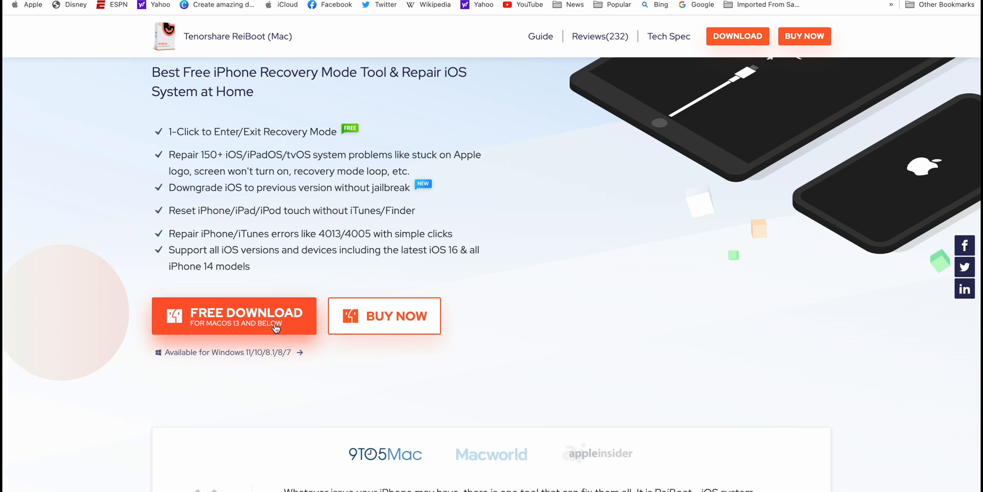
left_click(232, 315)
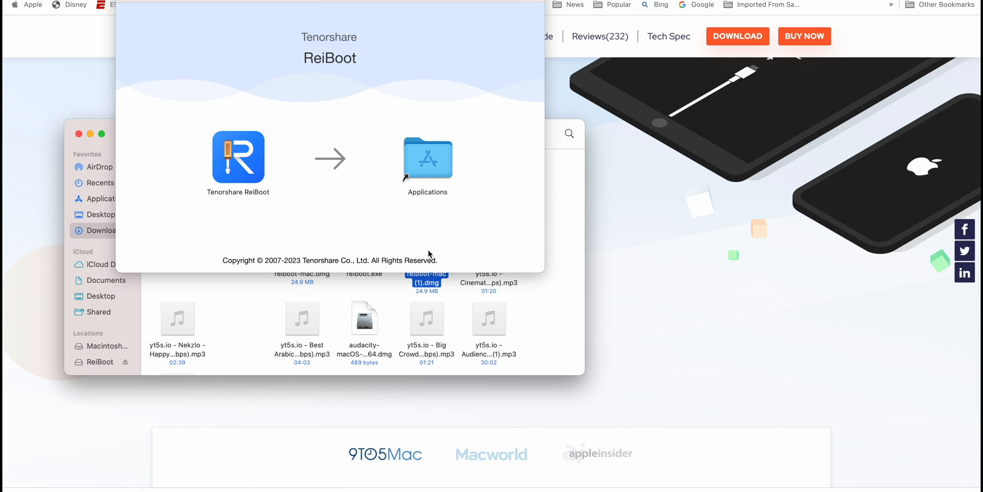
left_click(238, 157)
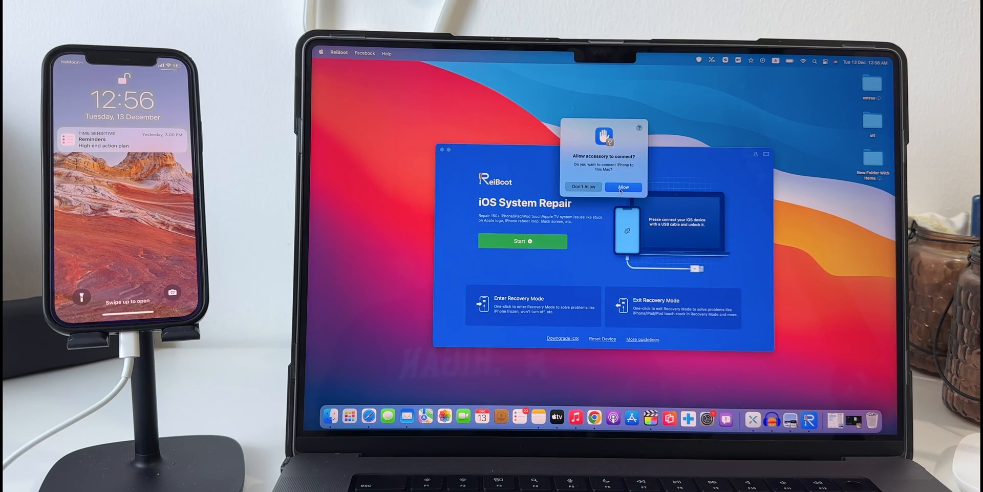
Allow the connected iPad to connect to the Mac so ReiBoot offers Standard or Deep Repair.
left_click(623, 186)
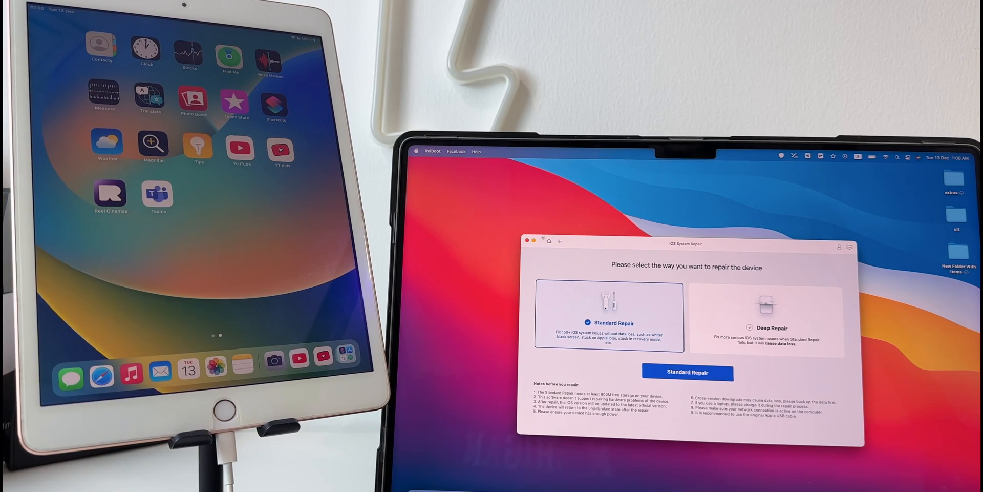
Choose Standard Repair, which keeps the iPad's data, and proceed to the firmware download.
left_click(560, 240)
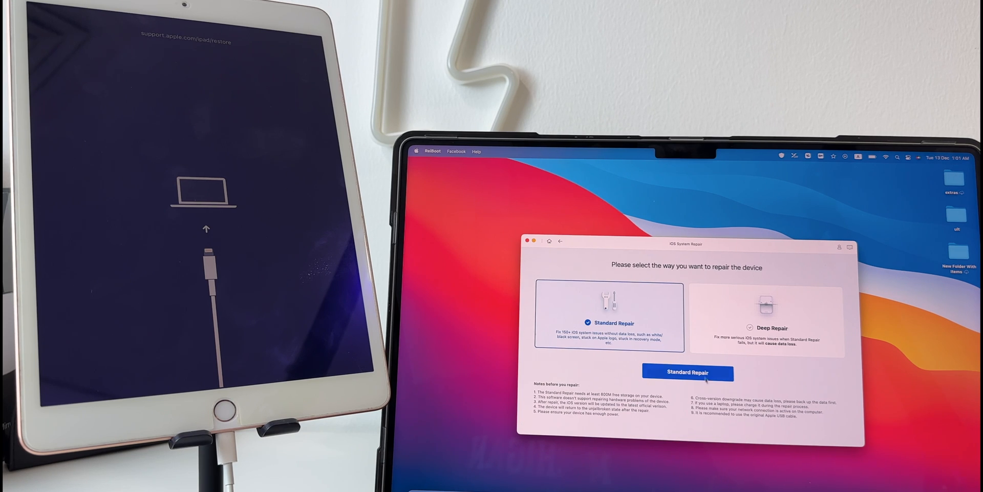
left_click(687, 371)
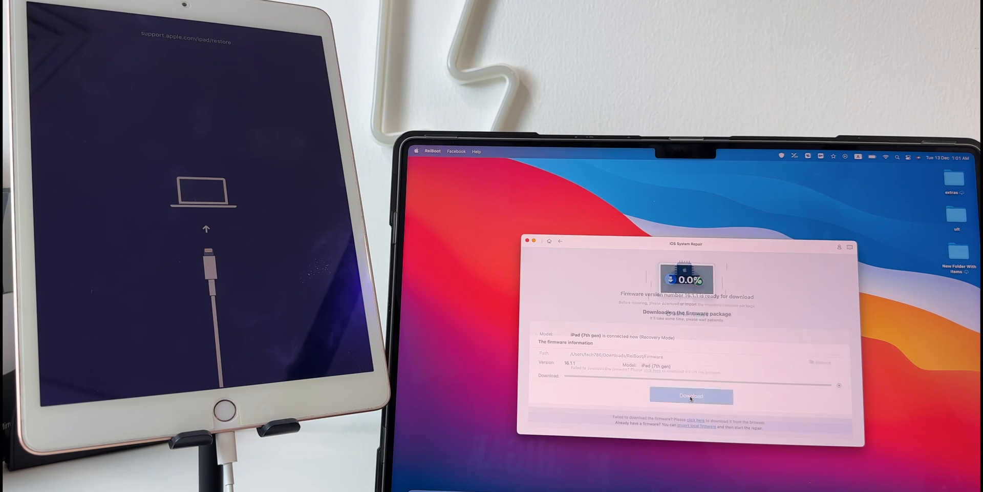
Download the iPadOS 16.1.1 firmware package until it is ready for repair.
left_click(691, 395)
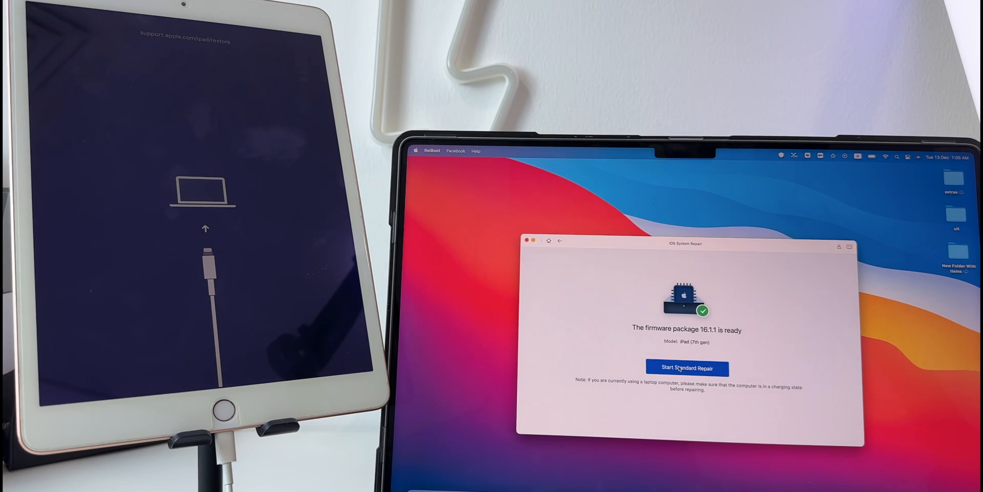
Start Standard Repair and let it complete so the iPad reboots to its home screen.
left_click(686, 367)
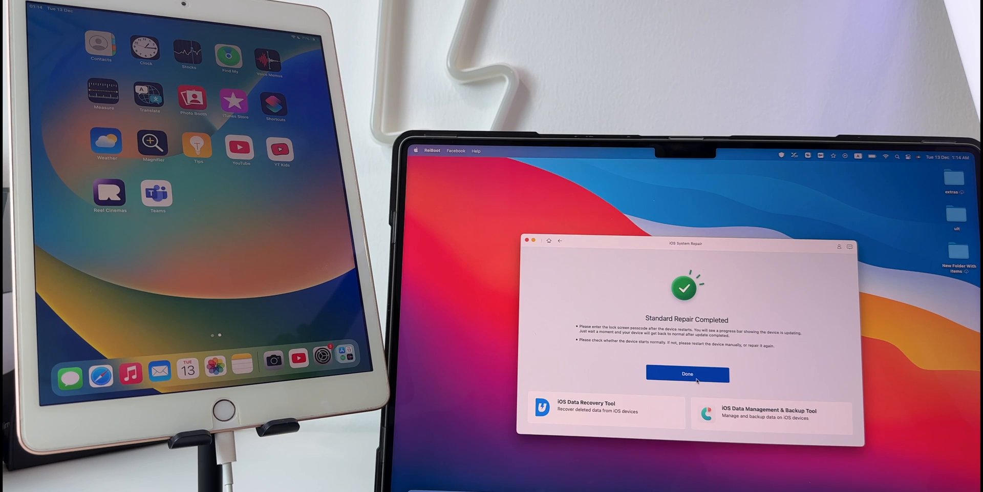
Finish the completed repair with Done, view the Deep Repair option and return to the main screen.
left_click(687, 374)
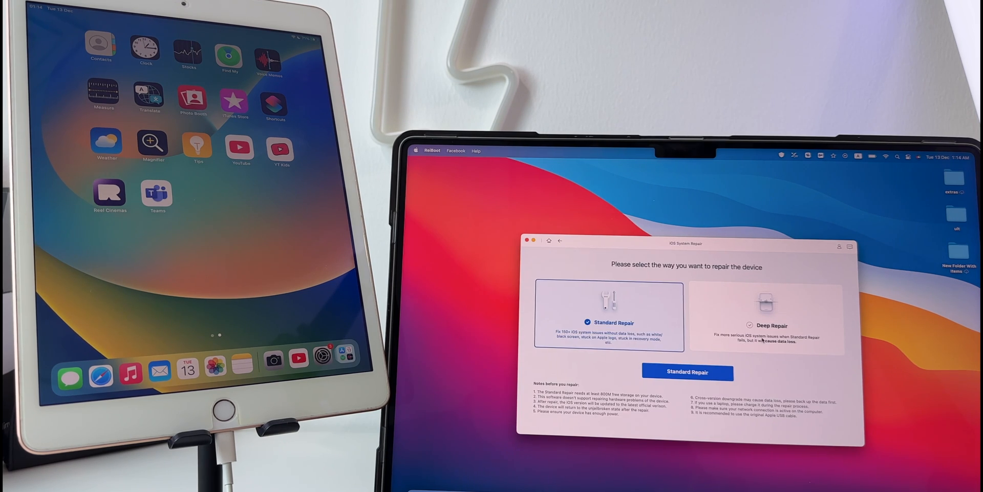
left_click(766, 318)
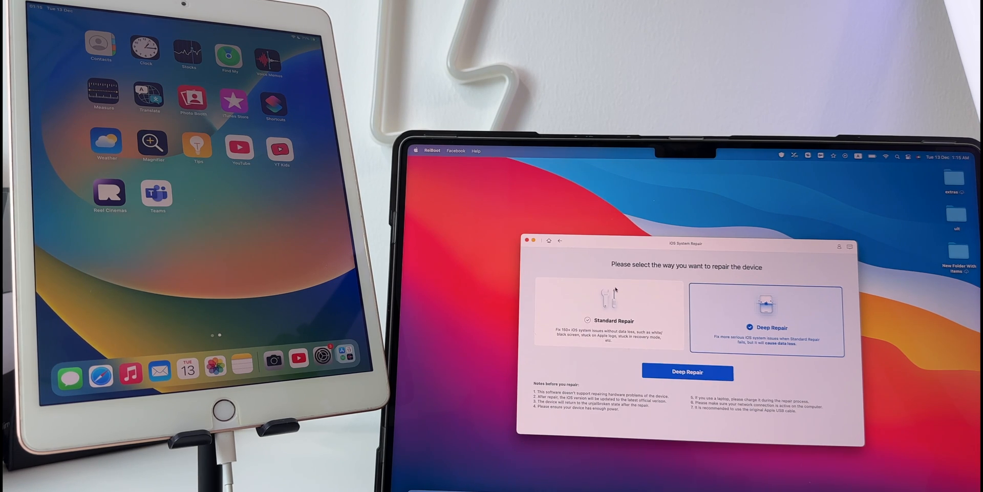
left_click(560, 241)
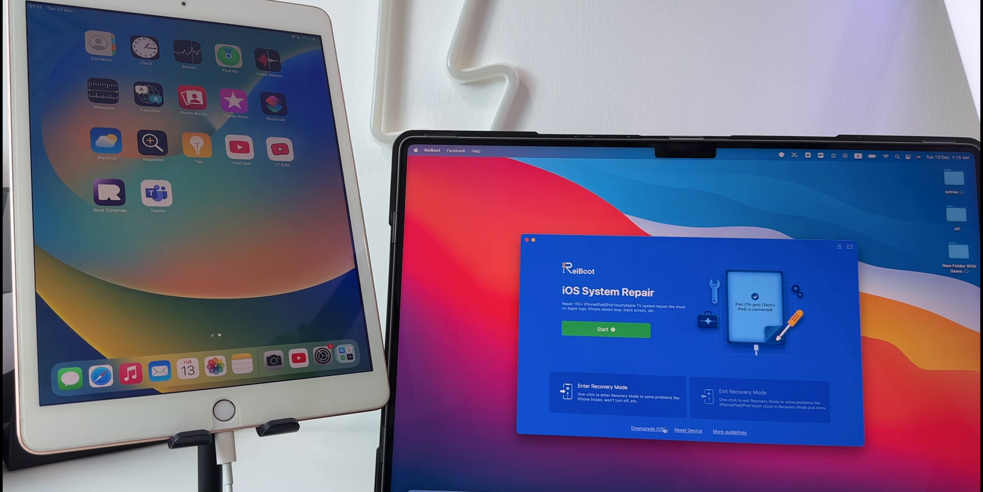
Look over the Reset Device options for Factory and General Reset.
left_click(689, 430)
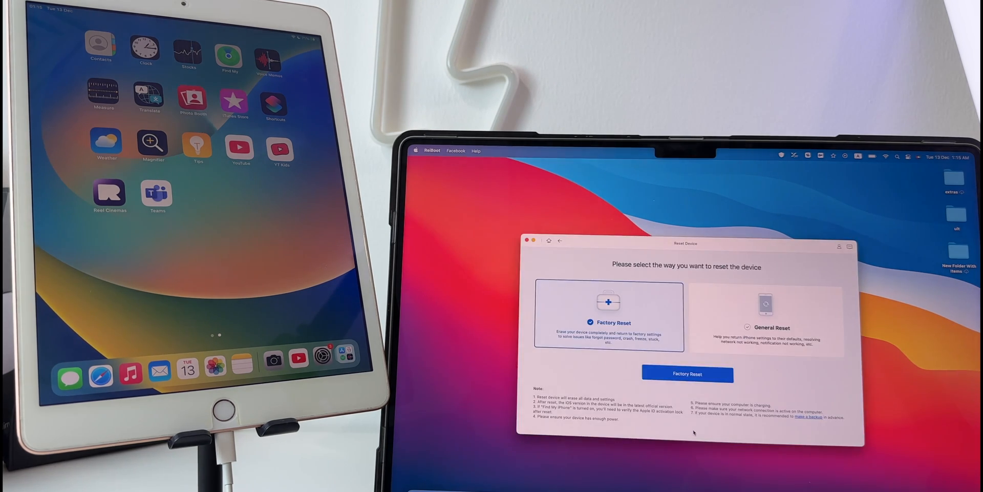
left_click(561, 241)
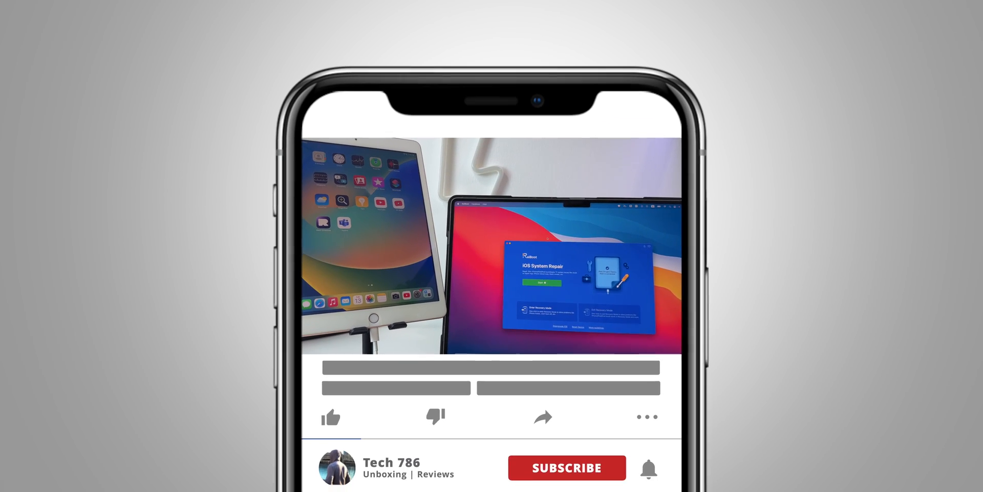
left_click(566, 467)
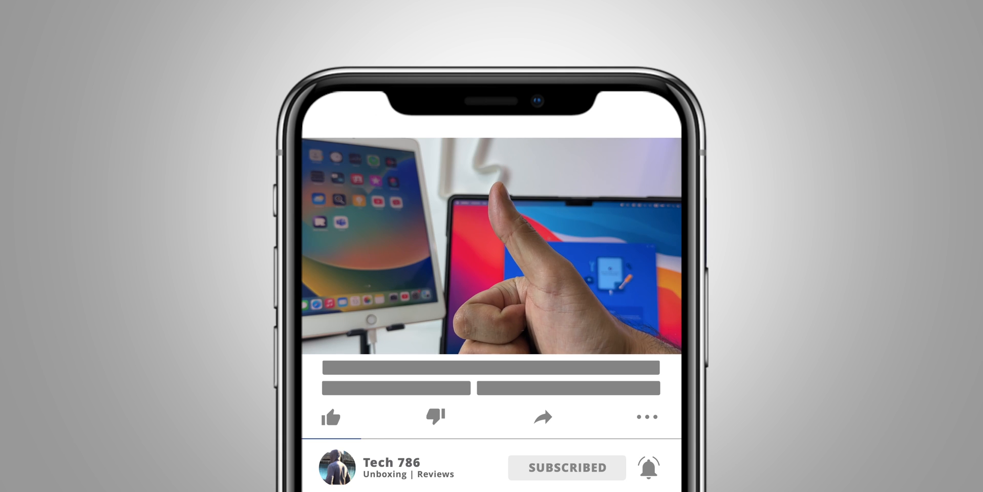